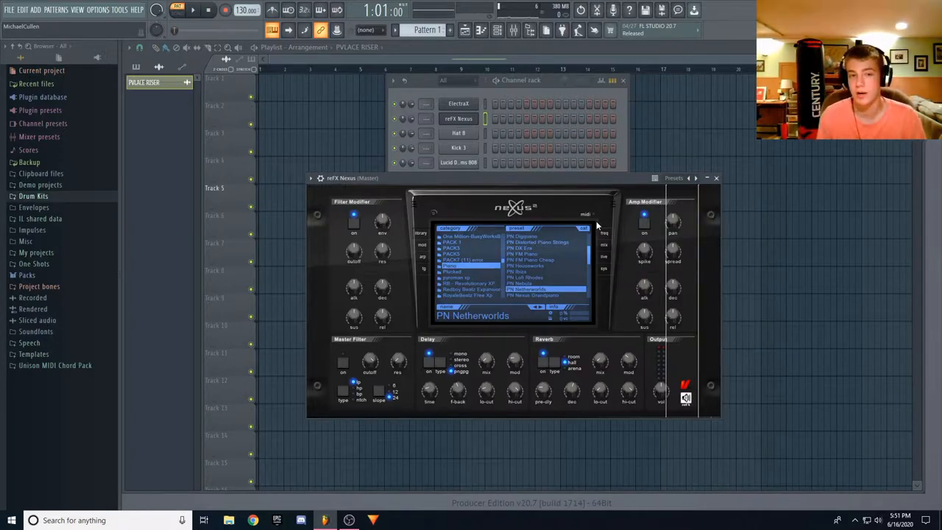
pyautogui.moveTo(633, 200)
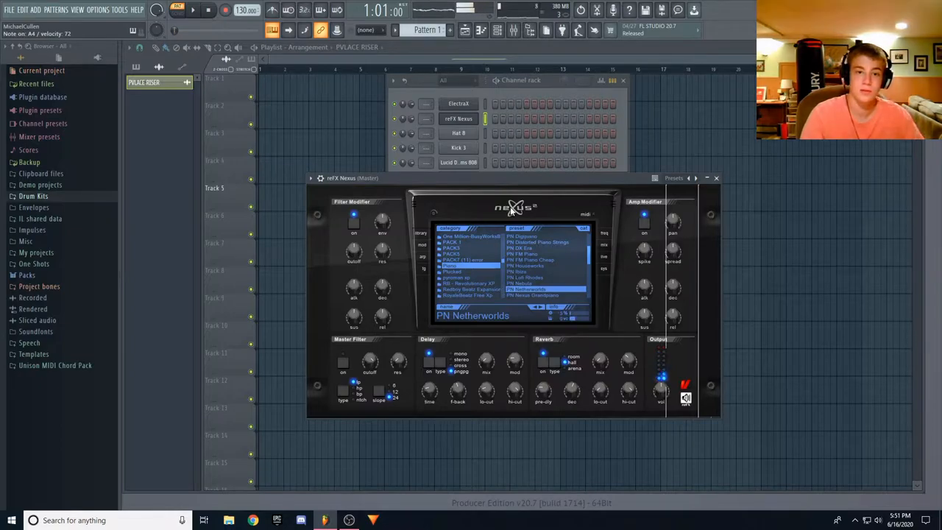
# Open the piano roll for the reFX Nexus channel from its context menu.
pyautogui.rightClick(458, 118)
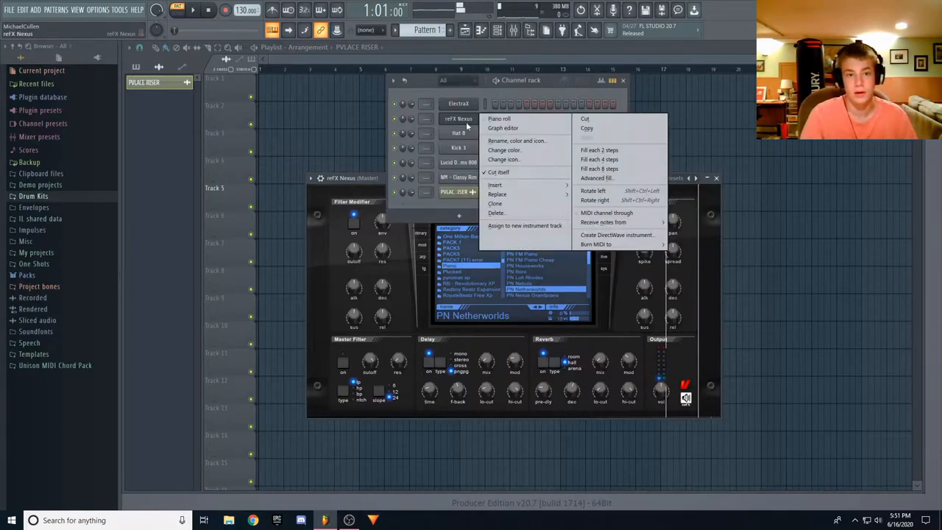
pyautogui.click(500, 119)
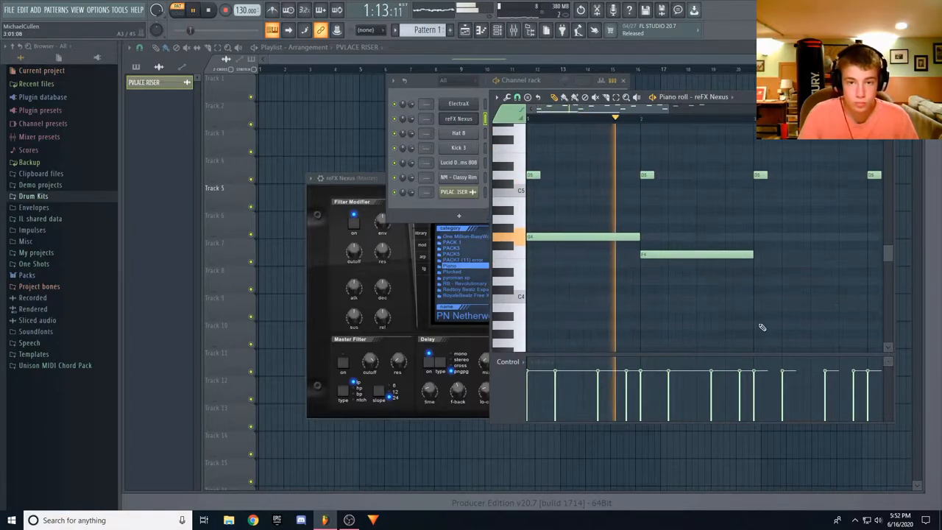
# Start redrawing the Nexus melody notes in the piano roll.
pyautogui.click(758, 281)
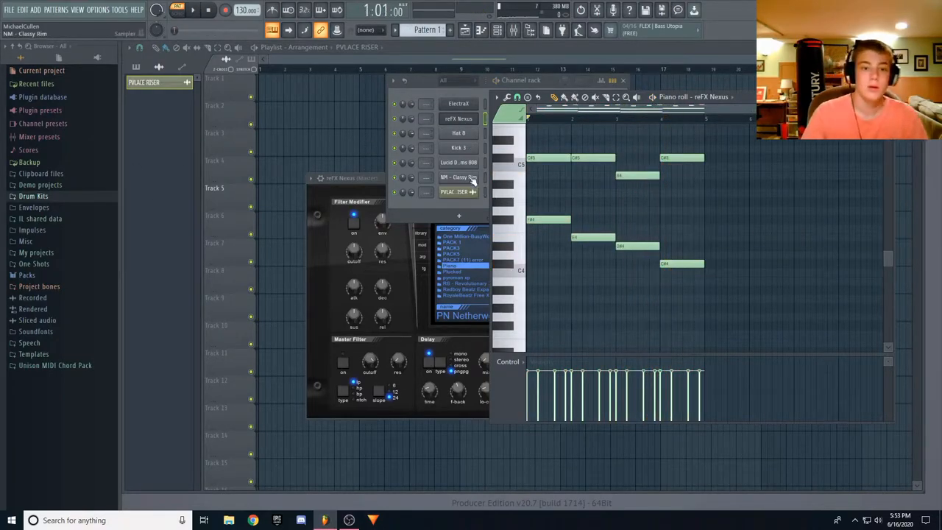
# Reopen the reFX Nexus piano roll to add the higher melody notes.
pyautogui.rightClick(458, 119)
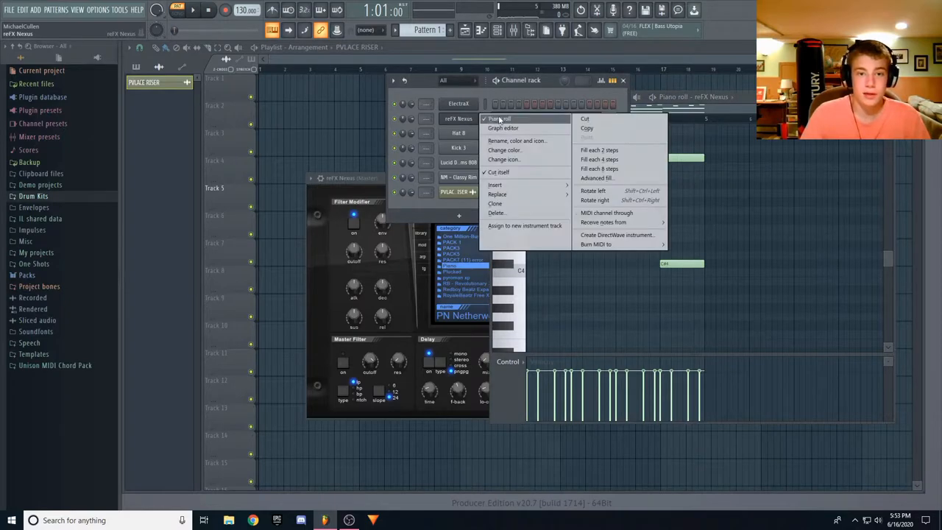
pyautogui.click(500, 118)
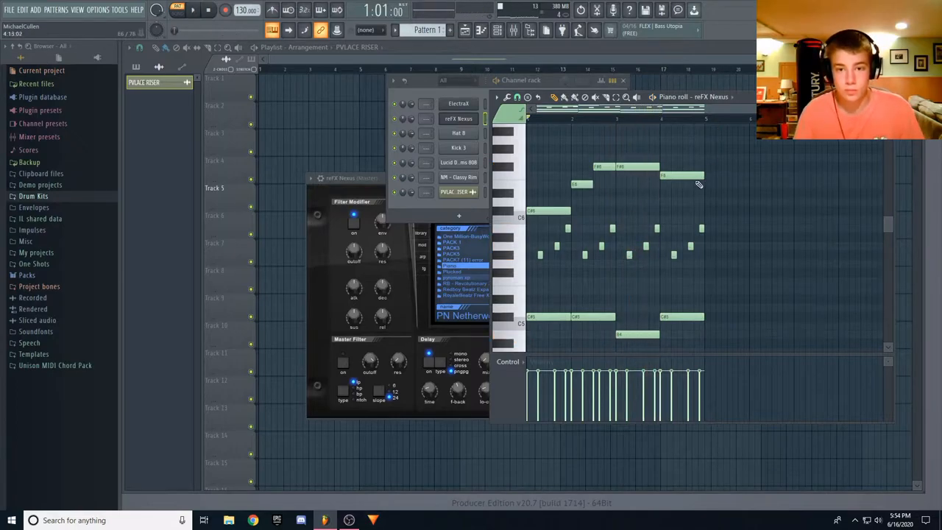
# Close the Nexus melody's piano roll.
pyautogui.click(193, 10)
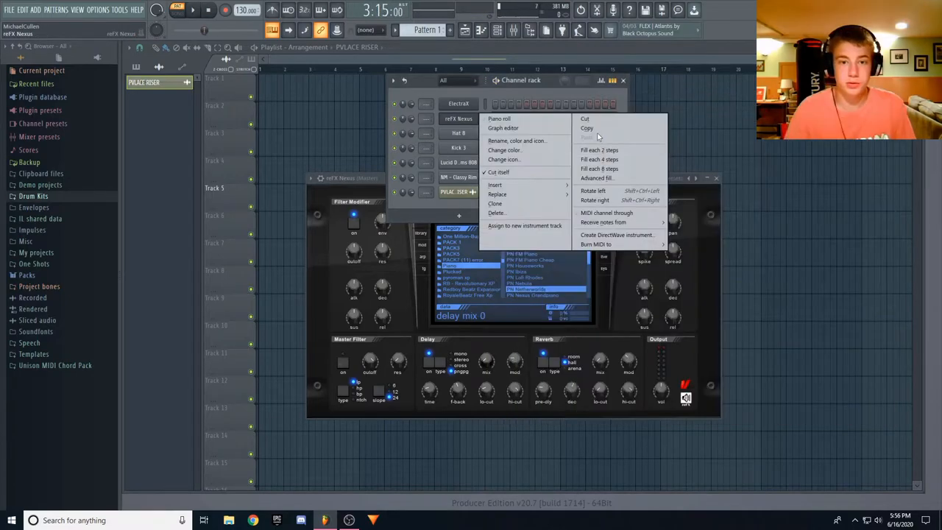
# Open the ElectraX plugin window showing the Classicali pad preset.
pyautogui.click(458, 103)
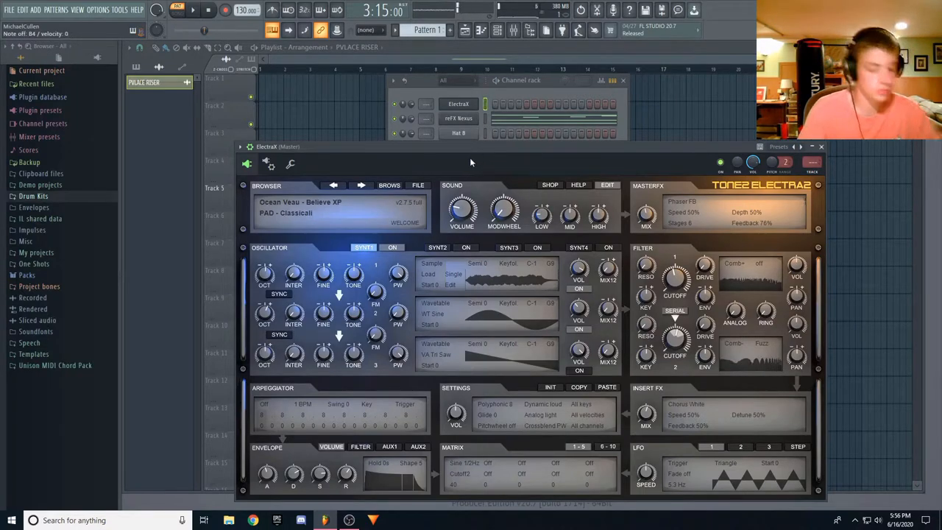
pyautogui.rightClick(458, 103)
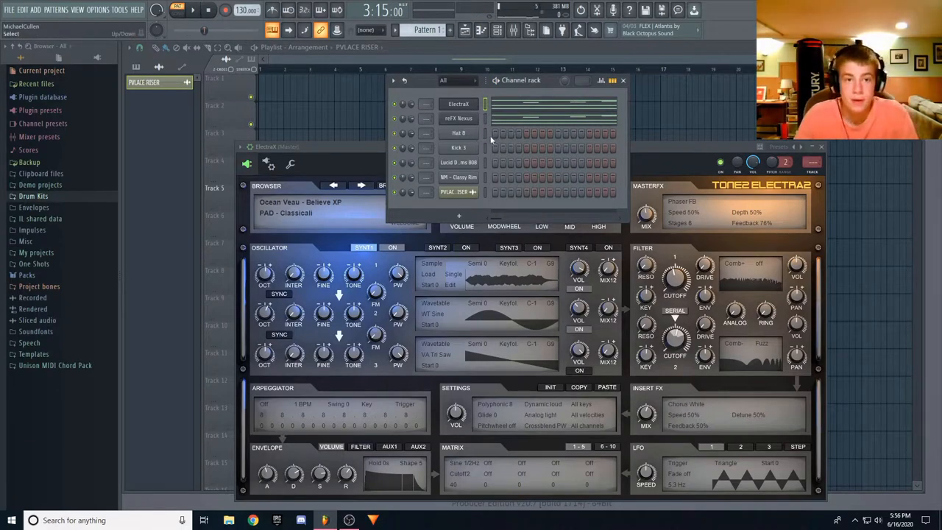
# Fill Hat 8 on every second step and browse to the Drum Kits folders.
pyautogui.click(458, 103)
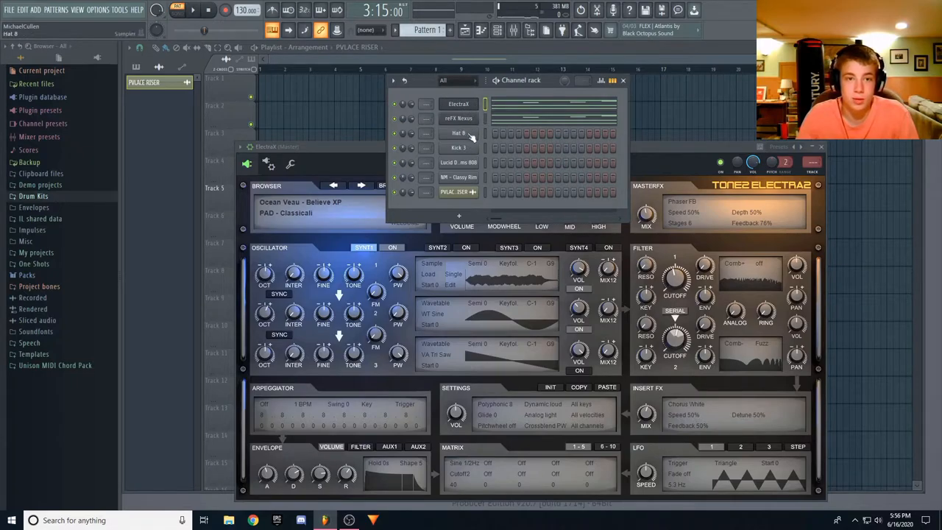
pyautogui.rightClick(458, 132)
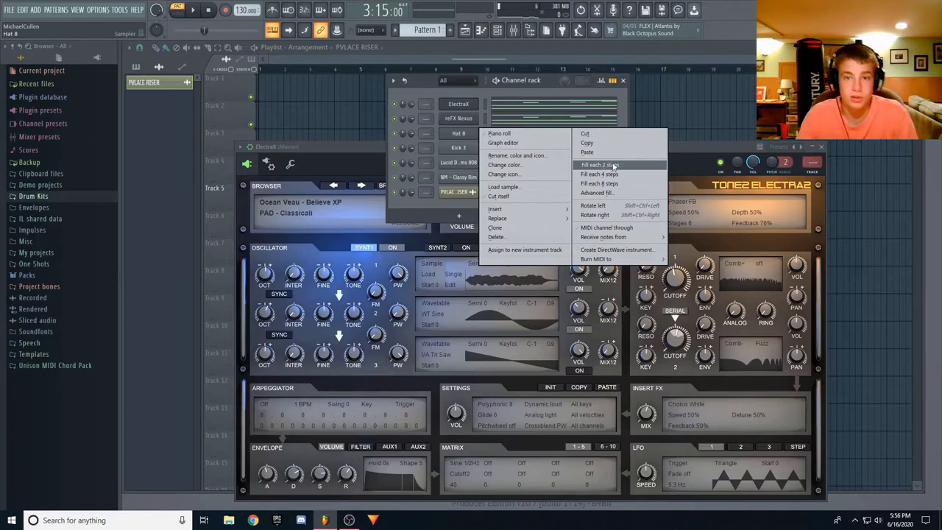
pyautogui.moveTo(610, 168)
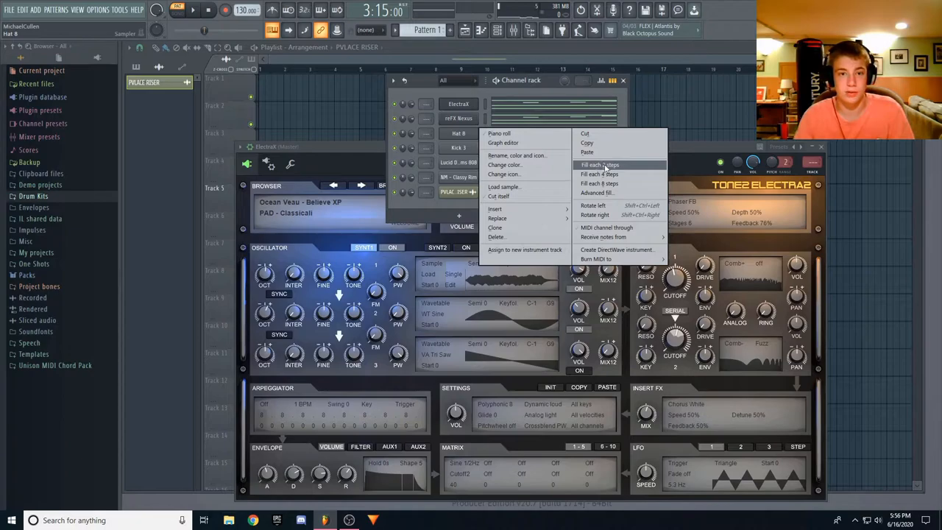
pyautogui.click(600, 164)
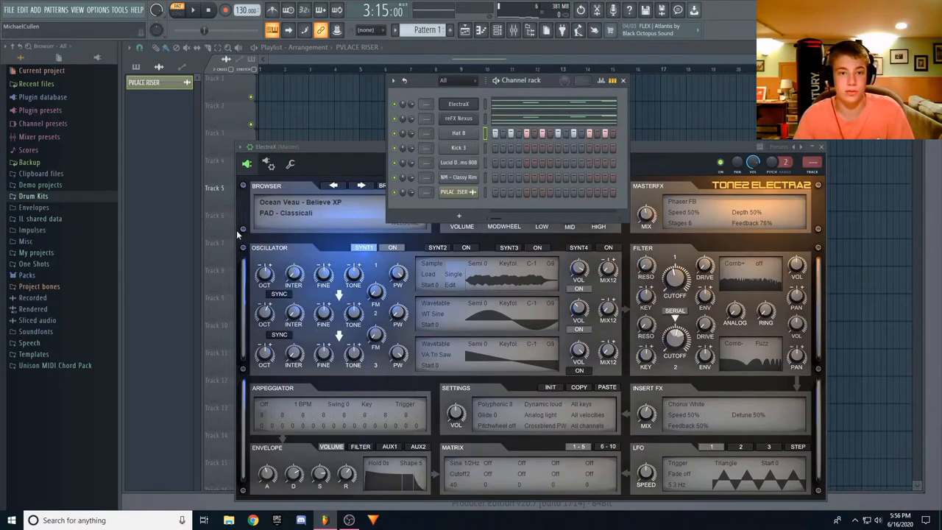
pyautogui.click(33, 196)
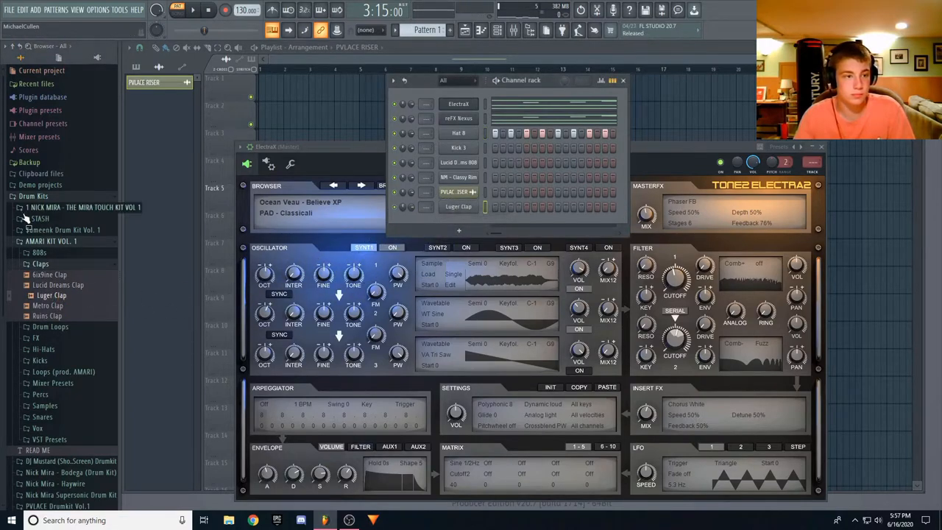
# Draw a repeating row of Luger Clap hits on C5 in its piano roll.
pyautogui.click(458, 206)
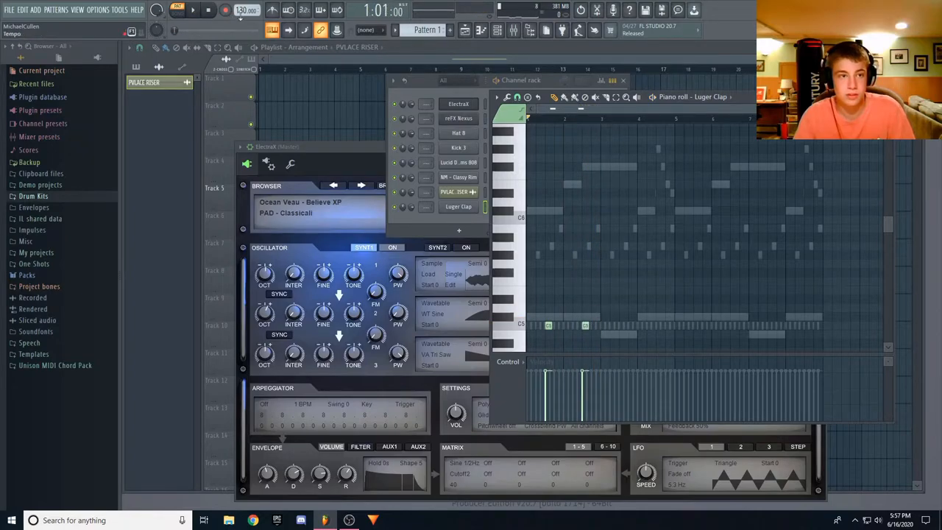
pyautogui.moveTo(246, 9); pyautogui.dragTo(246, 0)
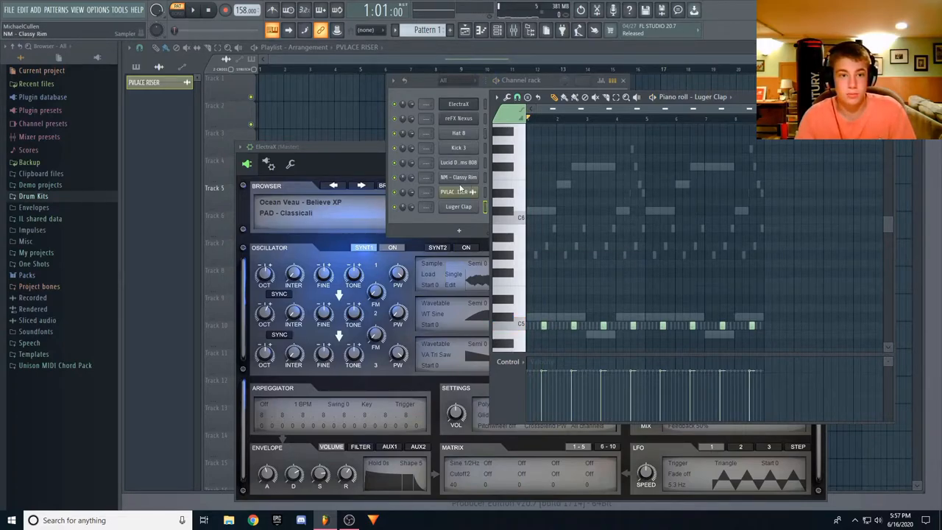
pyautogui.click(710, 96)
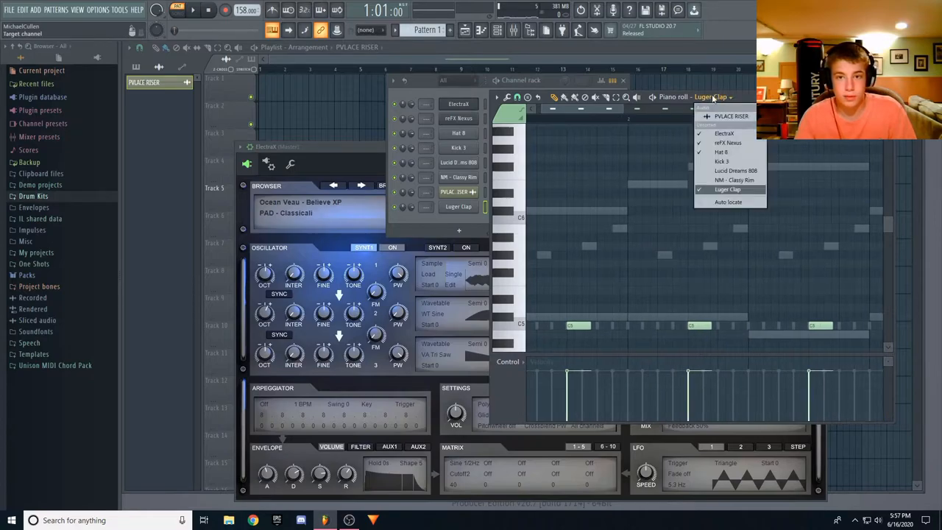
# Switch the piano roll to Hat 8 and draw short hi-hat notes on C5.
pyautogui.click(720, 151)
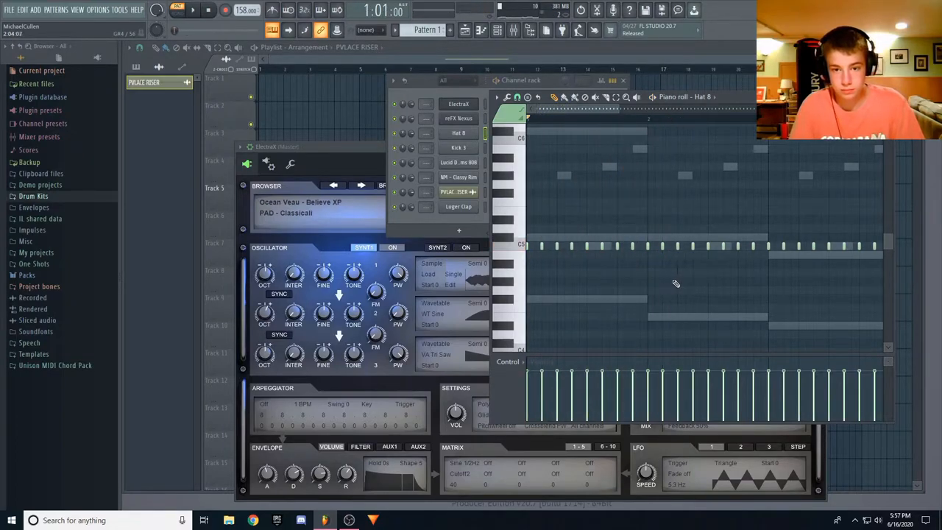
pyautogui.click(518, 97)
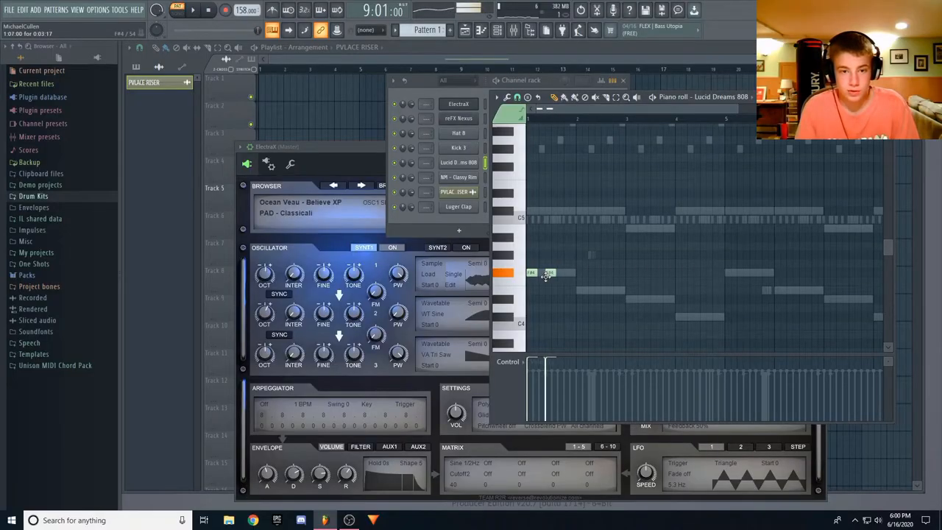
# Add F4 notes at the start of the Lucid Dreams 808 pattern.
pyautogui.click(518, 96)
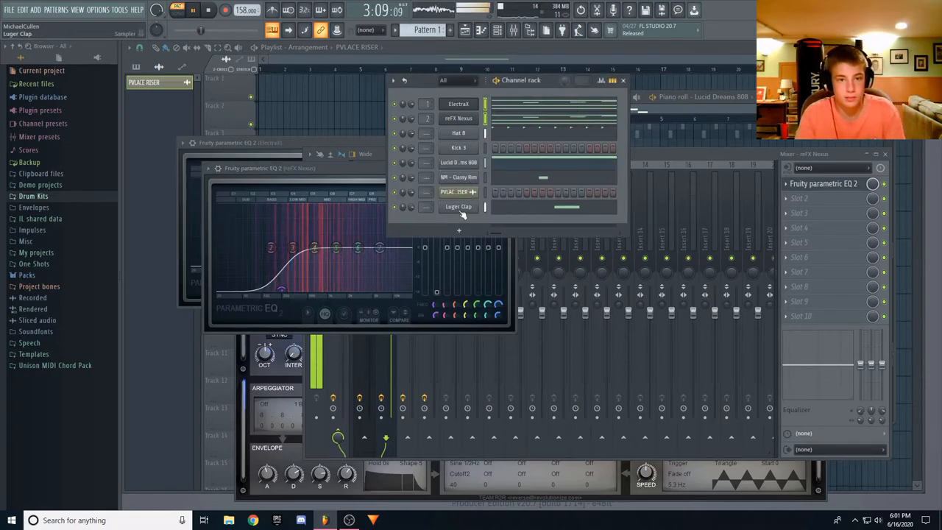
# Draw a further run of Lucid Dreams 808 notes in the piano roll.
pyautogui.rightClick(458, 191)
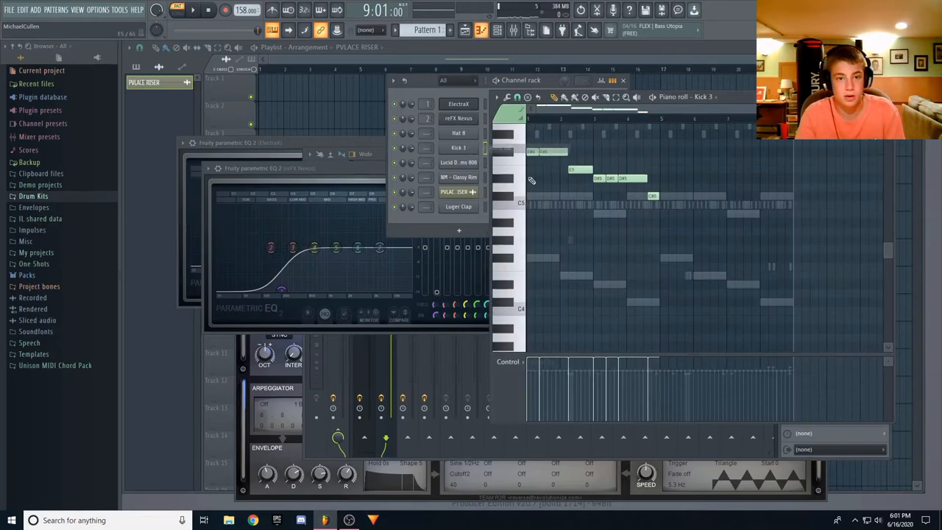
pyautogui.click(548, 196)
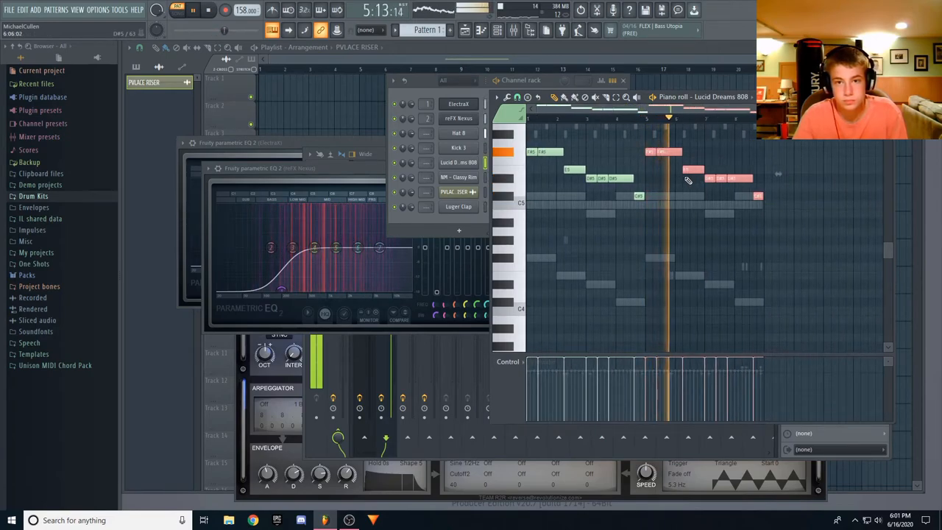
pyautogui.click(751, 96)
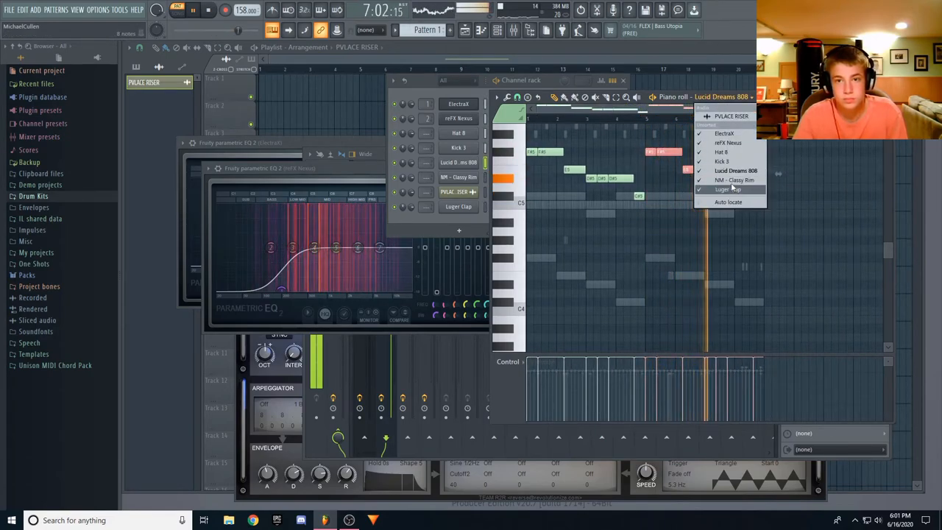
# Target the 808 channel and draw long sustained D#5 notes across its bars.
pyautogui.click(721, 161)
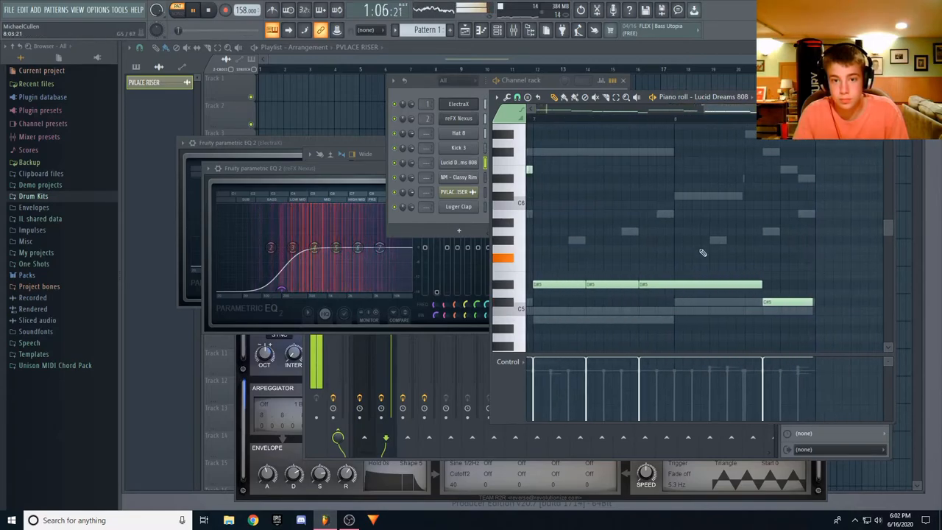
pyautogui.click(702, 96)
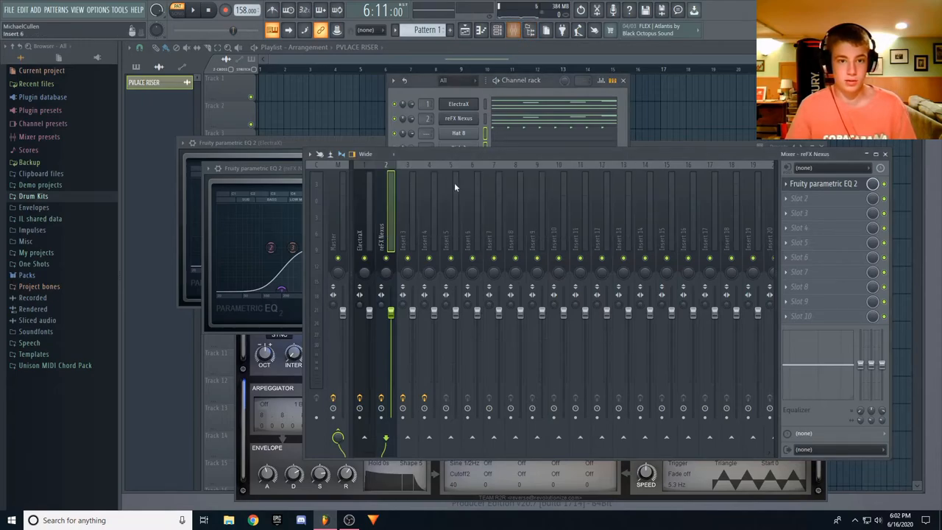
# Route the drum, 808 and riser channels to their own named mixer inserts.
pyautogui.click(403, 236)
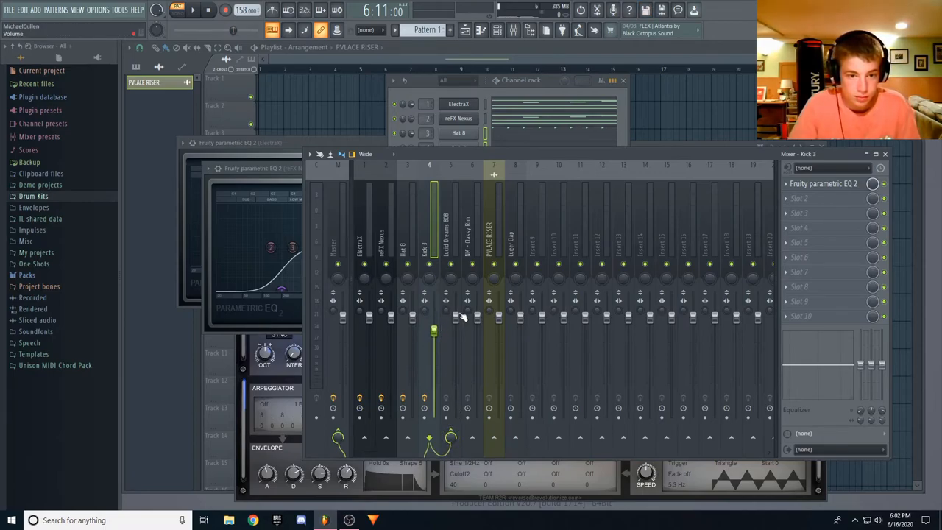
pyautogui.click(193, 10)
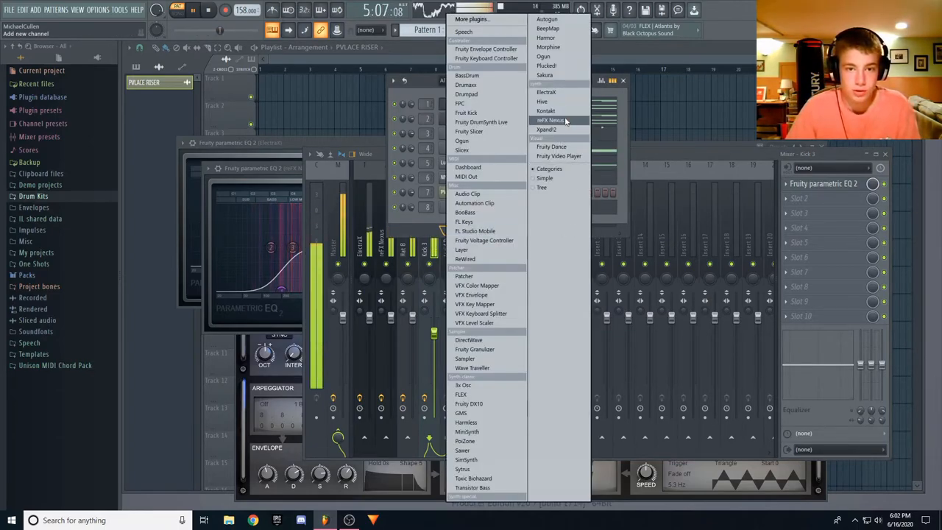
# Add ElectraX #2 as channel 9 on mixer insert 9 and browse its presets.
pyautogui.click(551, 120)
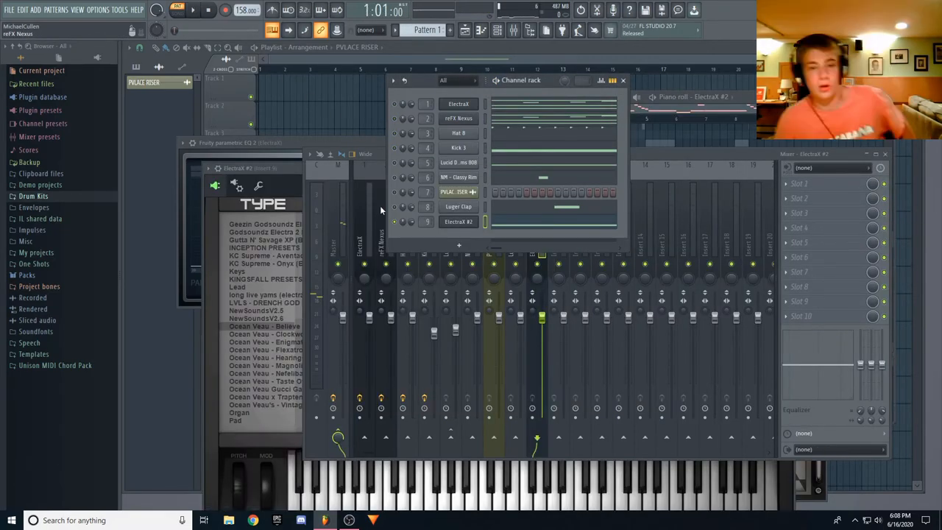
pyautogui.moveTo(402, 134)
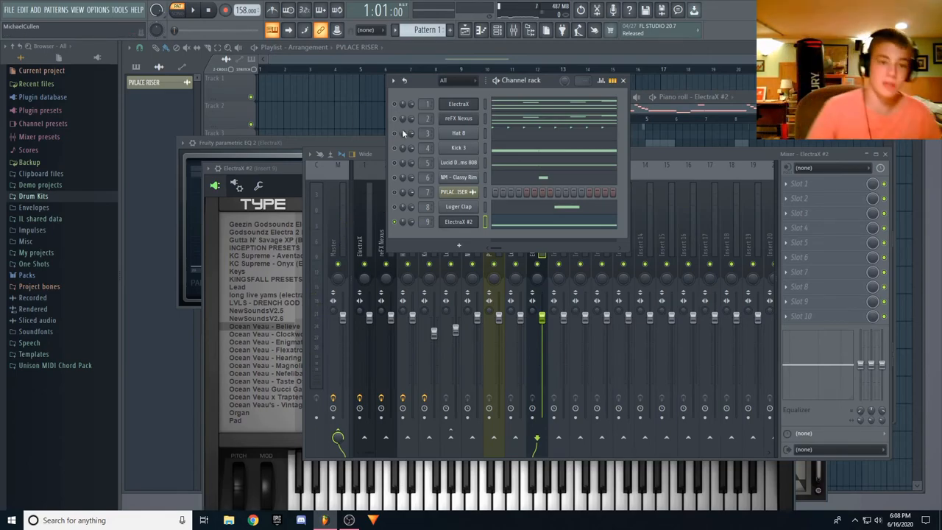
pyautogui.moveTo(538, 234)
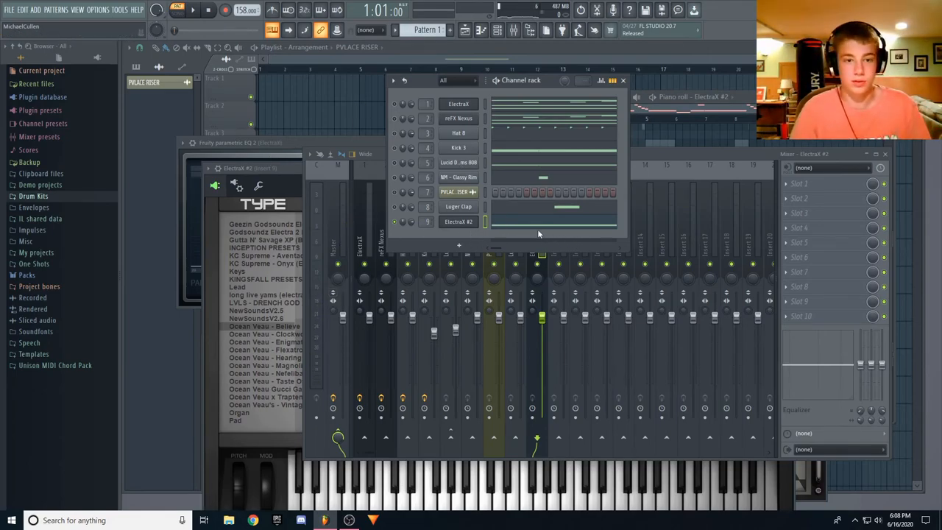